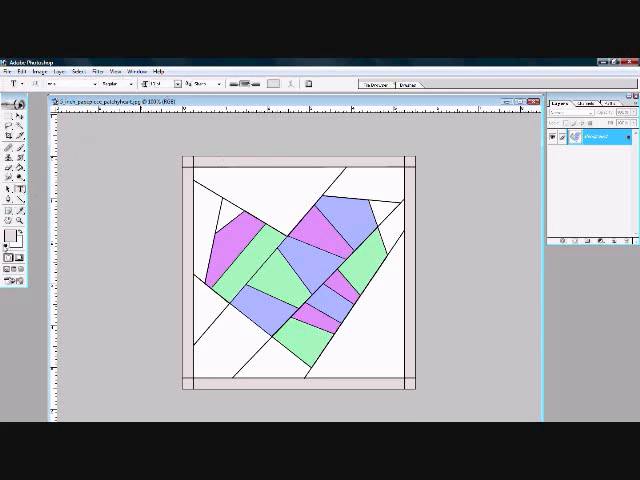
- Place a text label in the top-left unit and type the letters A and B
click(160, 84)
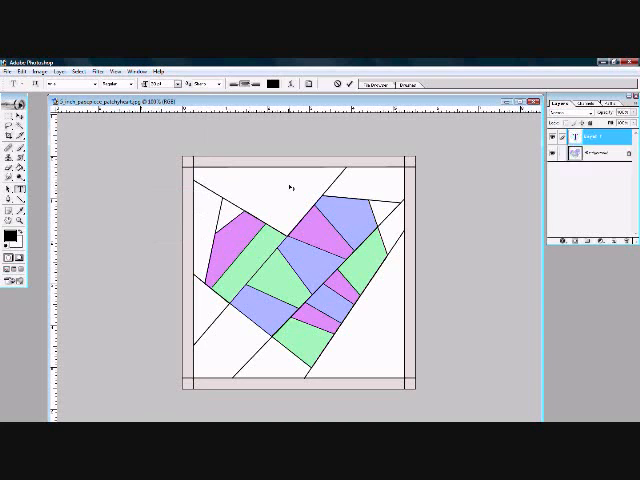
text(A)
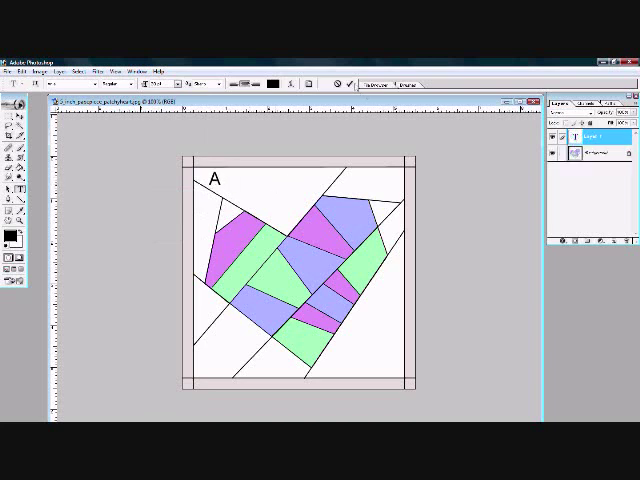
text(B)
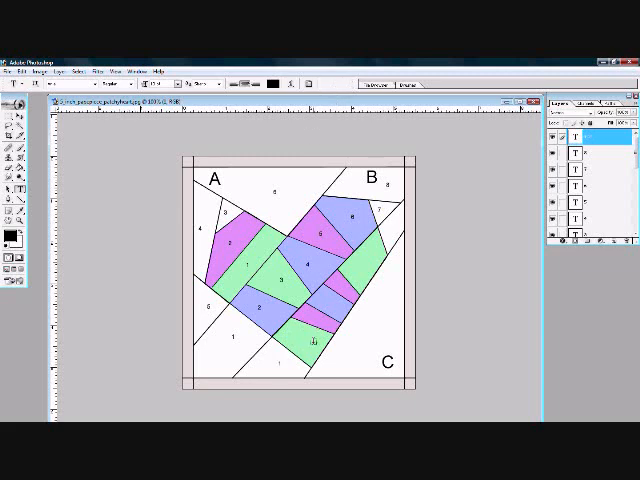
- Place another piece-number text label on a patch of the block
click(585, 138)
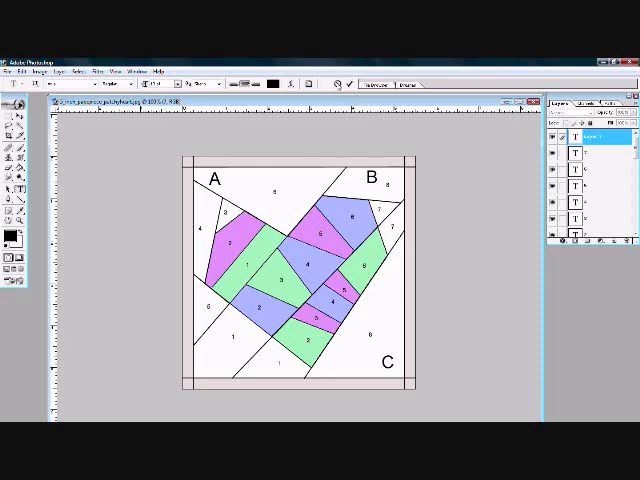
- Choose a menu command to flatten the labelled block
click(73, 58)
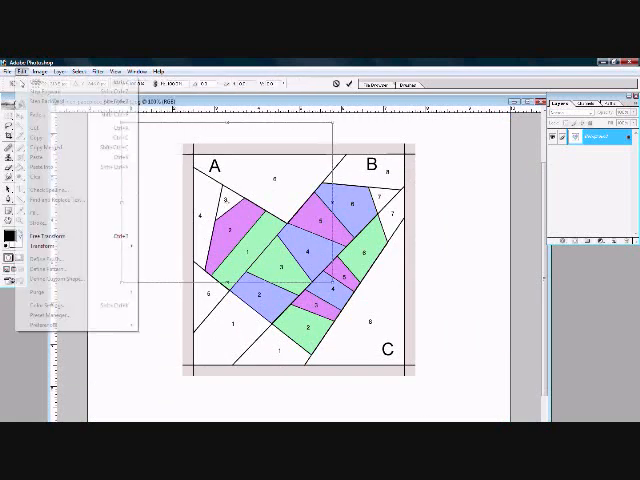
- Free-transform unit A away from the block, then marquee-select the lower section around unit C
click(44, 243)
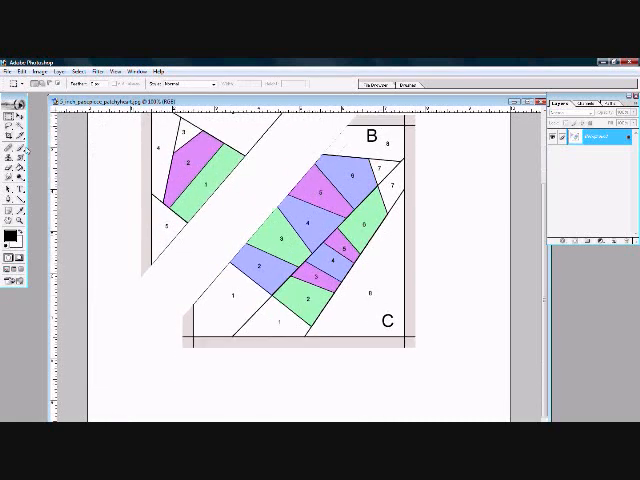
drag(262, 188, 447, 378)
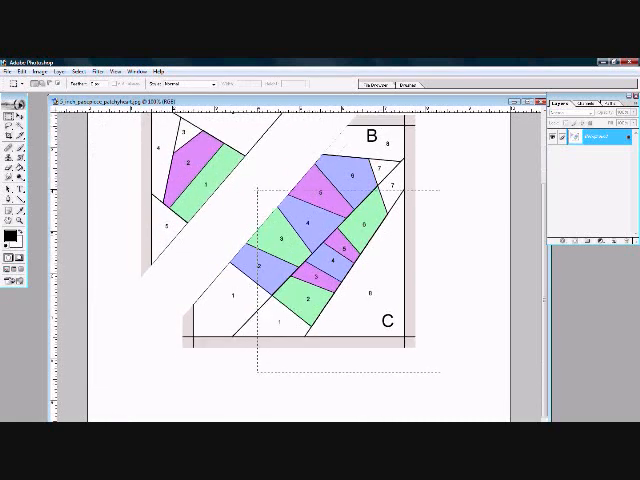
click(64, 71)
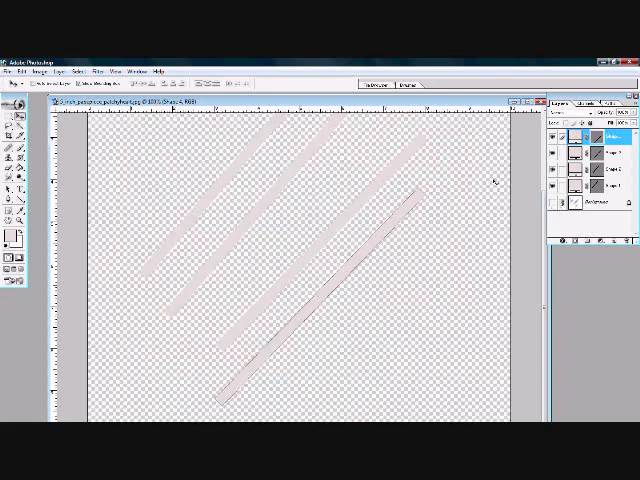
- Merge the visible seam-allowance strip layers with Layer > Merge Visible
click(52, 70)
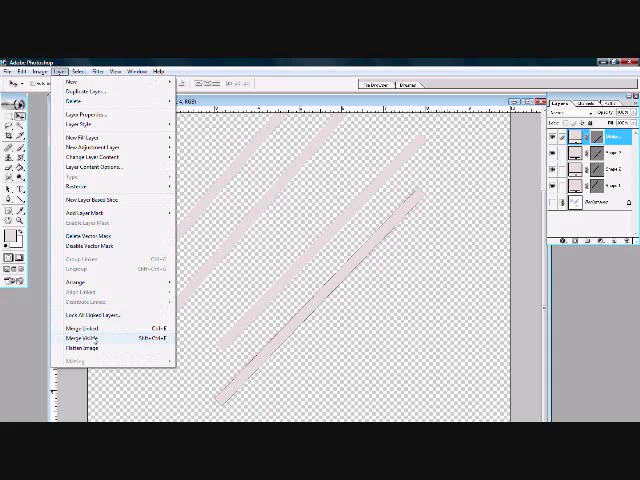
click(70, 349)
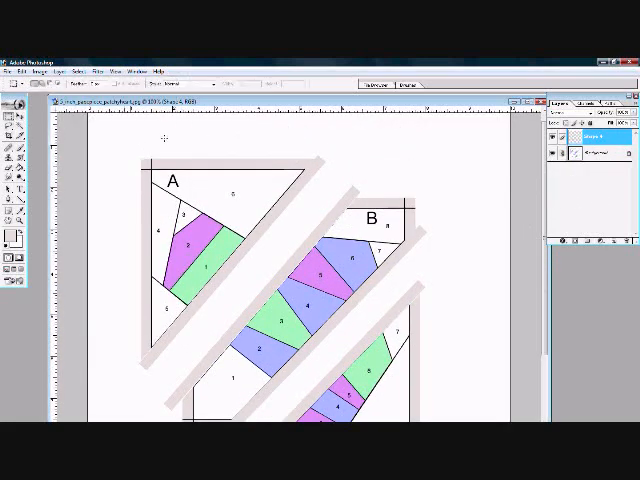
- Drag a selection along a unit edge for the blue seam-line stroke
drag(130, 140, 340, 160)
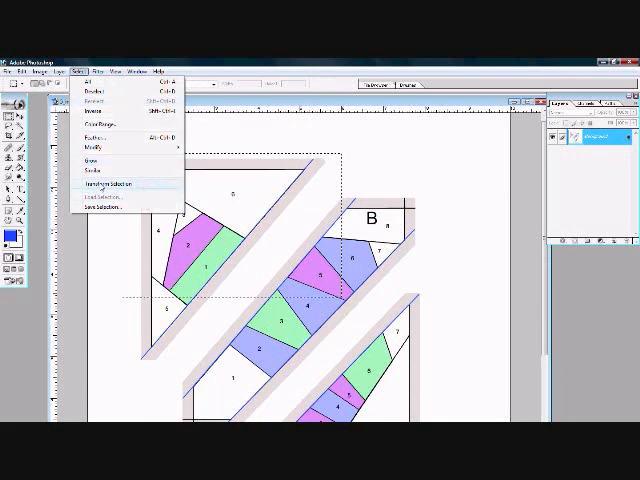
- Reshape the selection around unit A, then marquee and transform the area around unit C
click(110, 182)
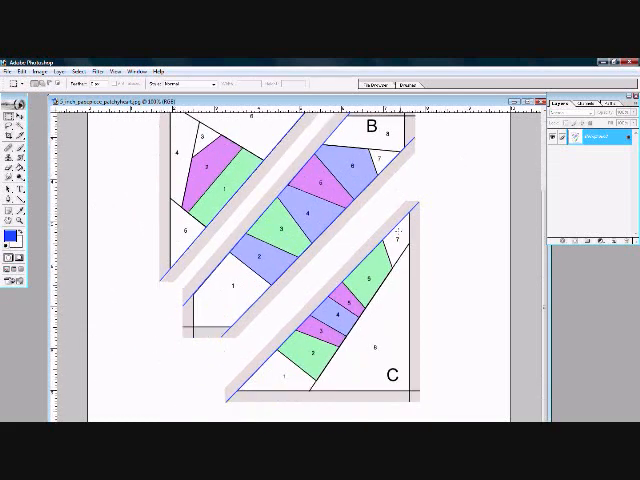
drag(205, 160, 455, 415)
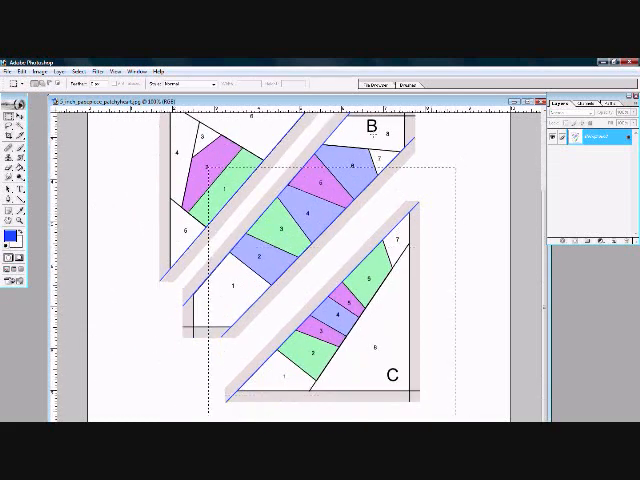
click(63, 67)
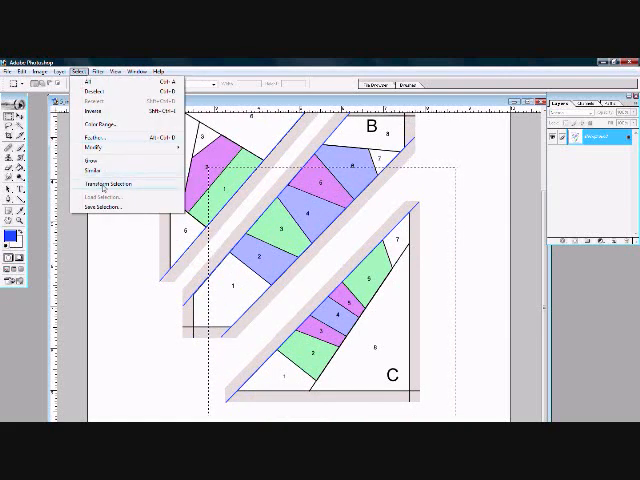
click(110, 184)
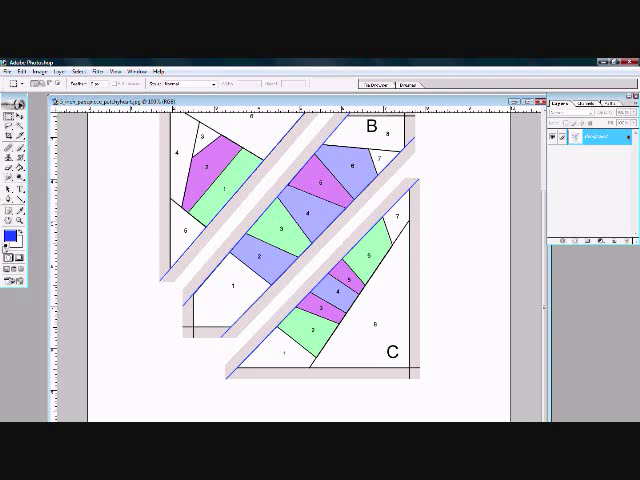
- Add a caption below unit C reading 'Patchy Heart sewing order A+B+C'
click(12, 97)
text(SEVAN)
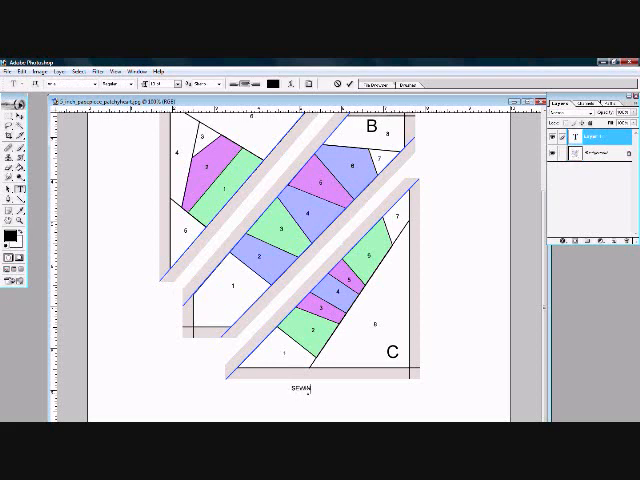
text(sewing order)
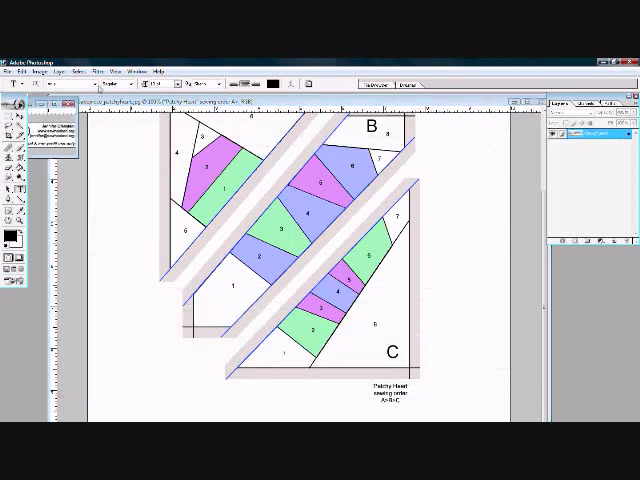
mouse_move(140, 215)
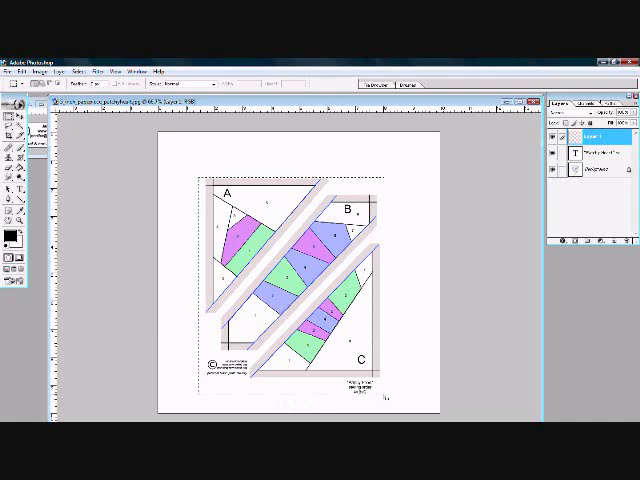
- Open the Image menu to crop the page down to the block
click(44, 68)
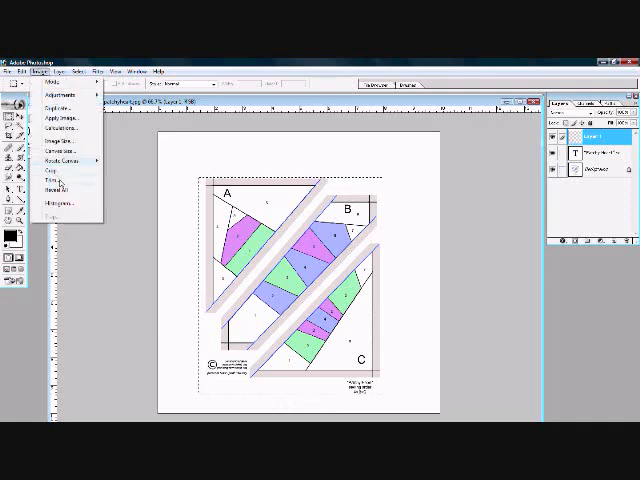